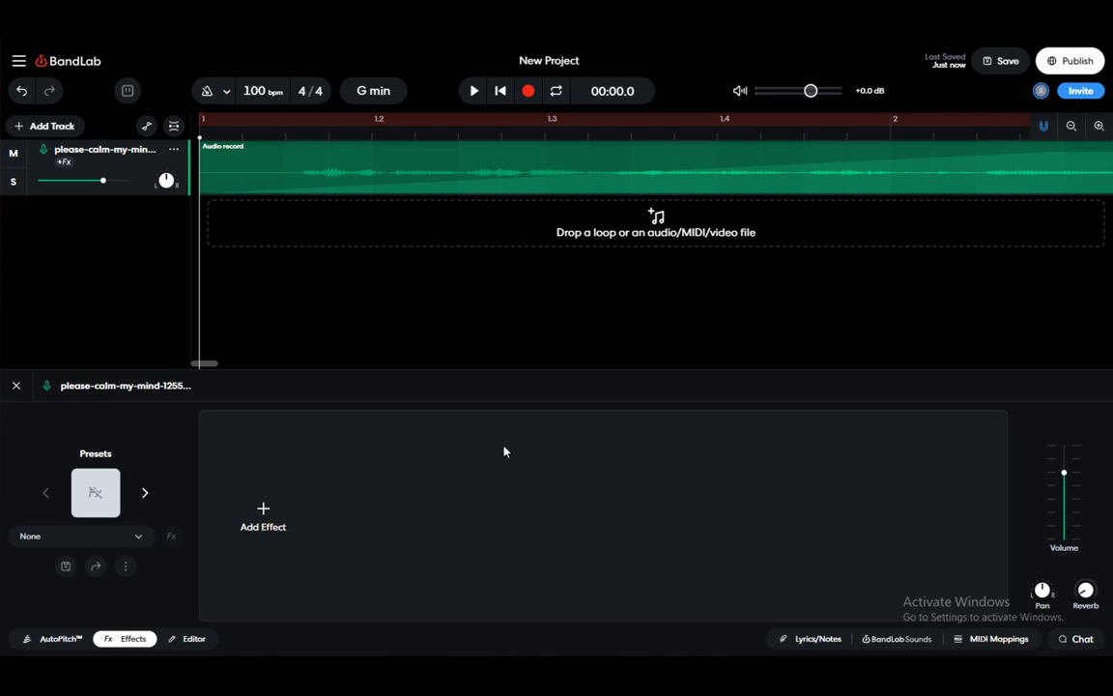
{"action": "mouse_move", "coordinate": [189, 645]}
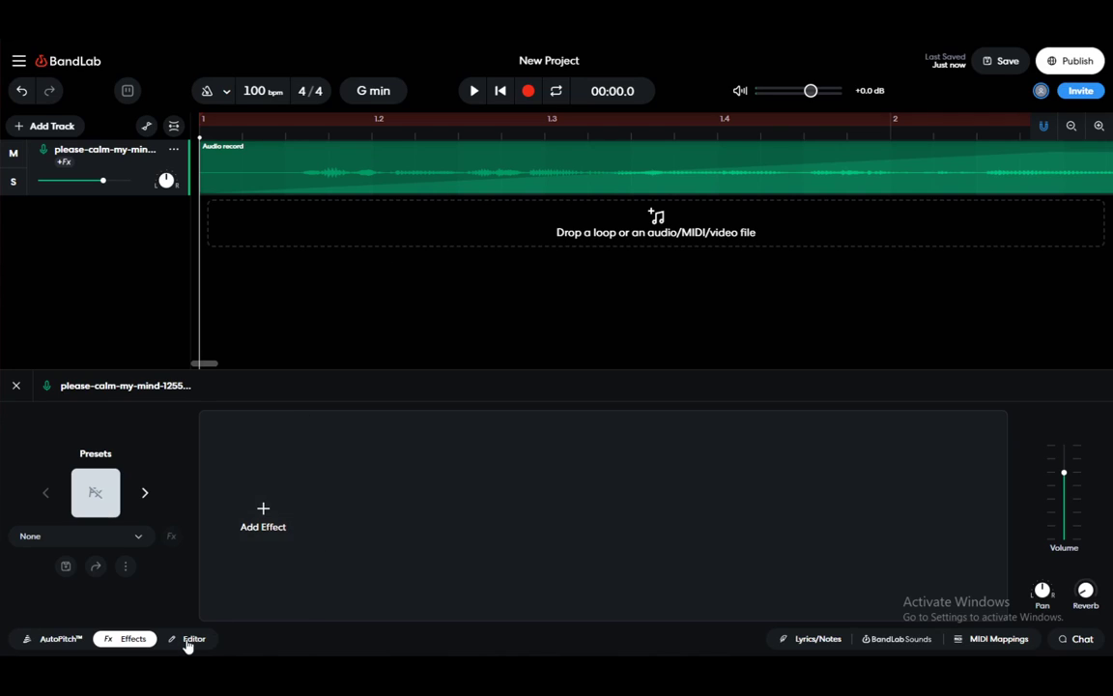
- View the recorded region's settings, return to the effects view and browse the preset list
{"action": "left_click", "coordinate": [193, 638]}
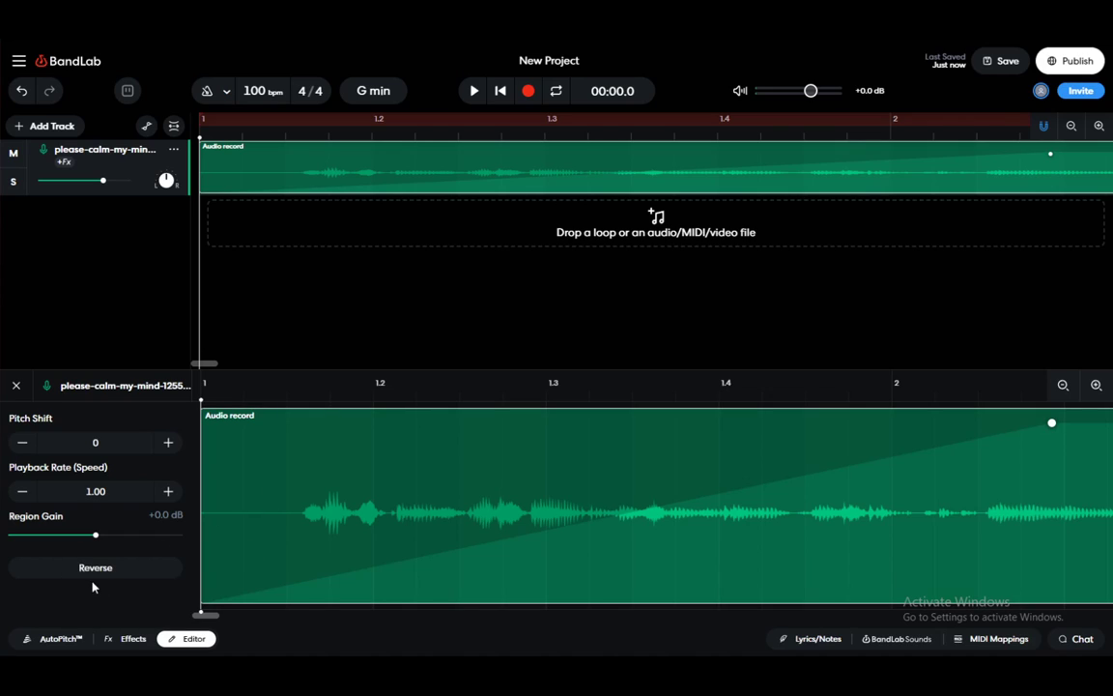
{"action": "left_click", "coordinate": [133, 638]}
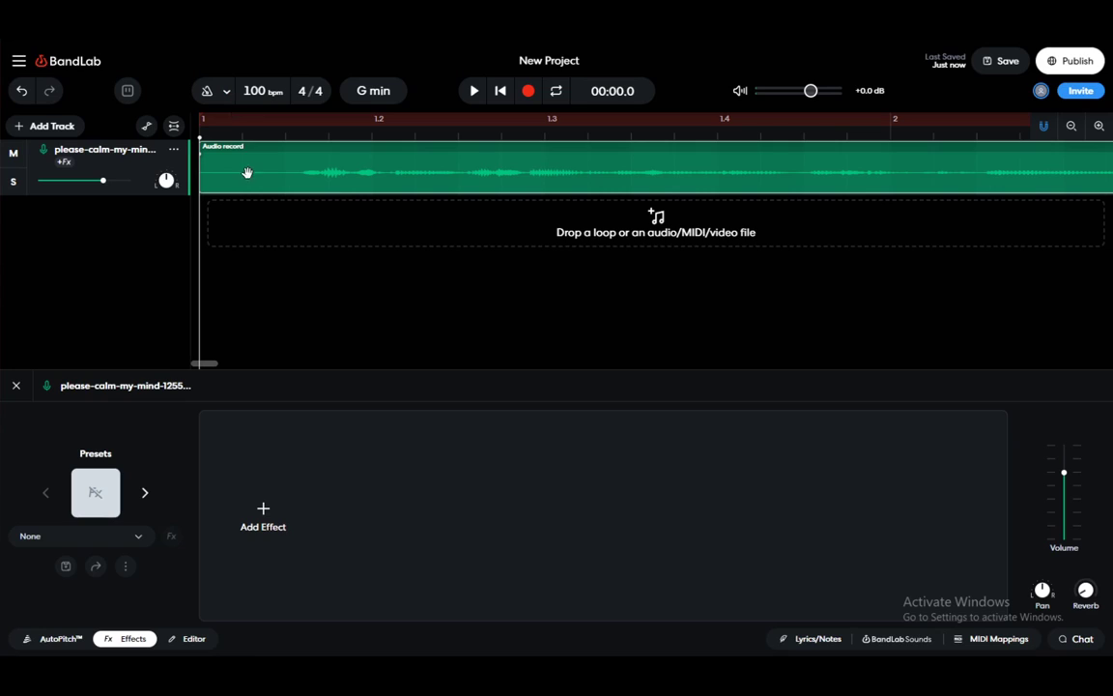
{"action": "mouse_move", "coordinate": [257, 159]}
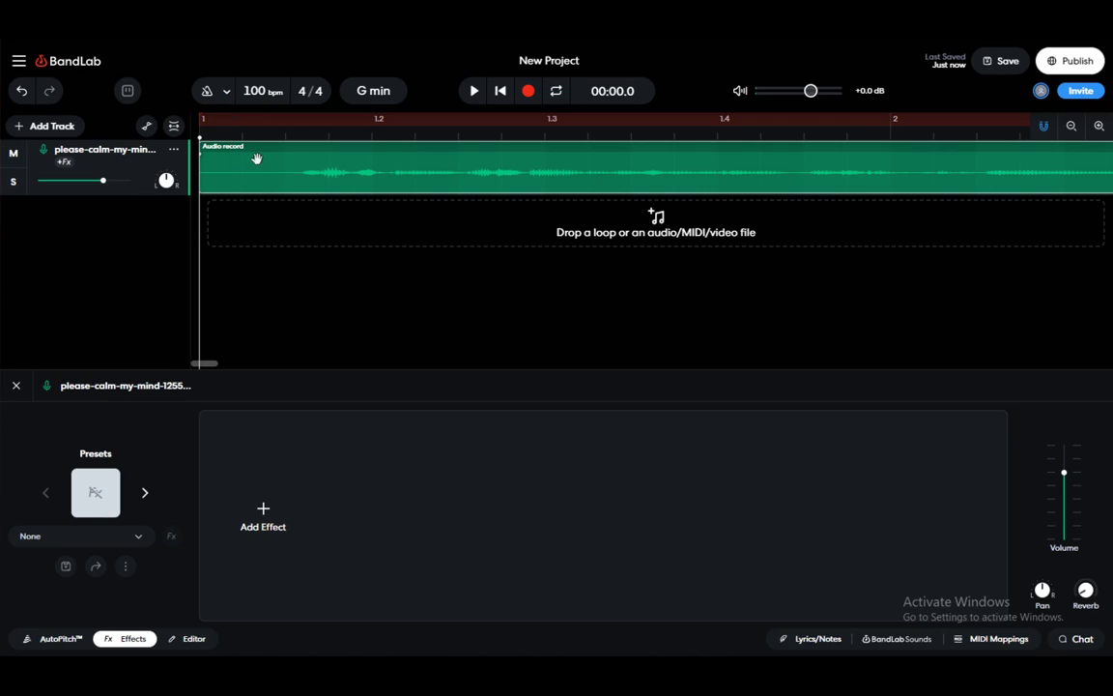
{"action": "mouse_move", "coordinate": [143, 603]}
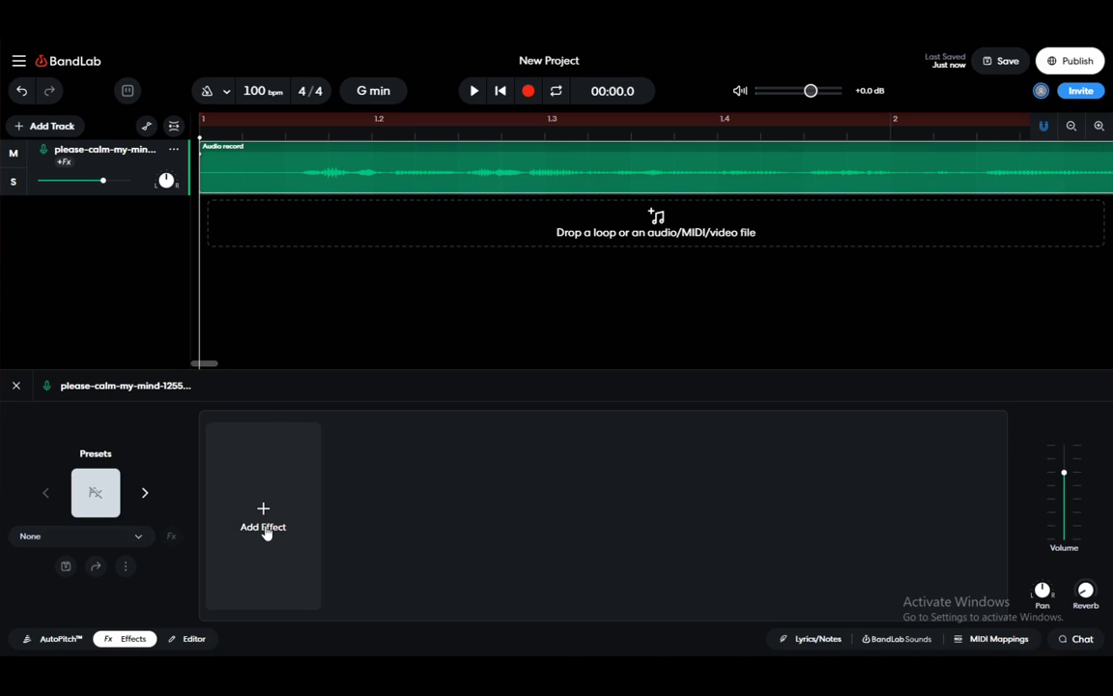
{"action": "mouse_move", "coordinate": [93, 437]}
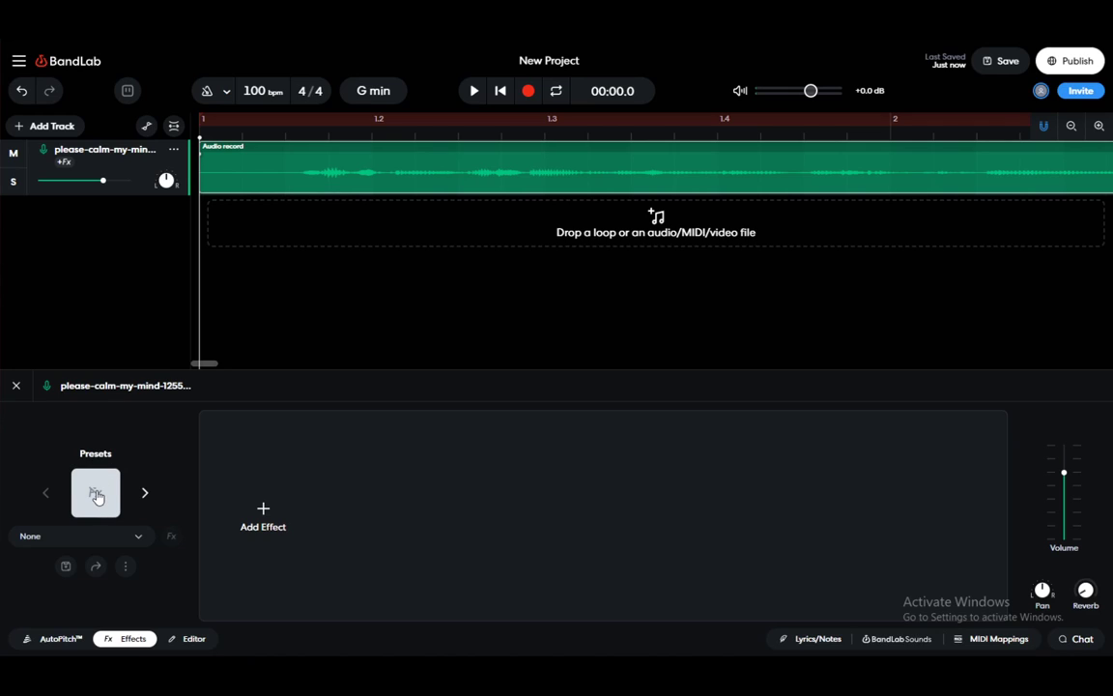
{"action": "left_click", "coordinate": [95, 492]}
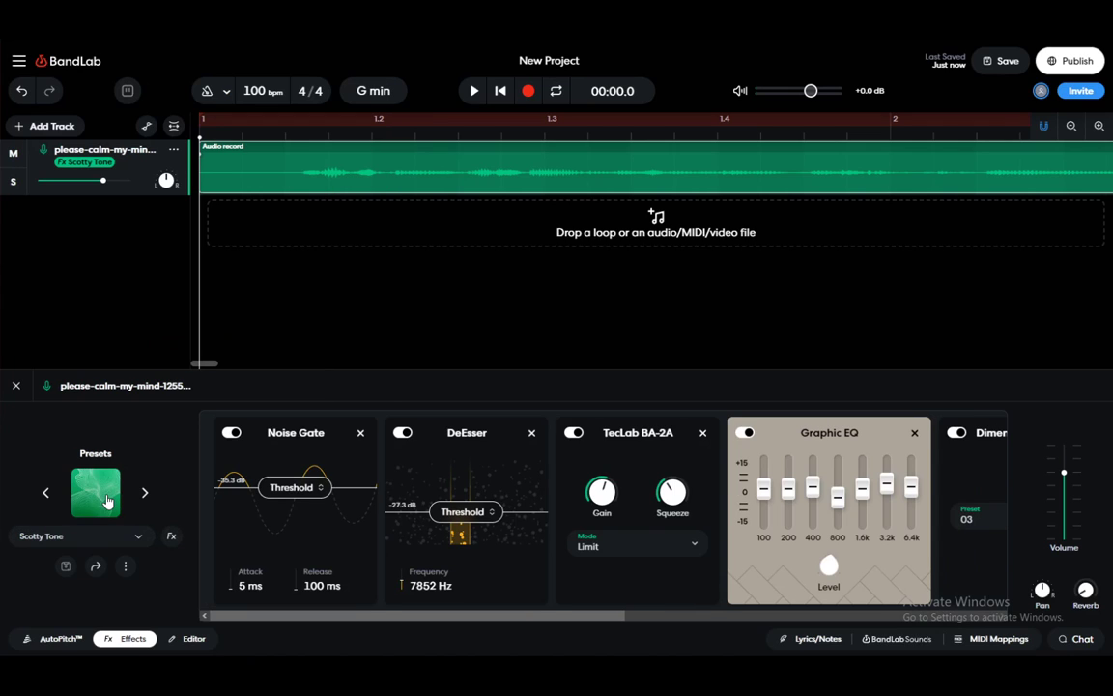
{"action": "left_click", "coordinate": [94, 492]}
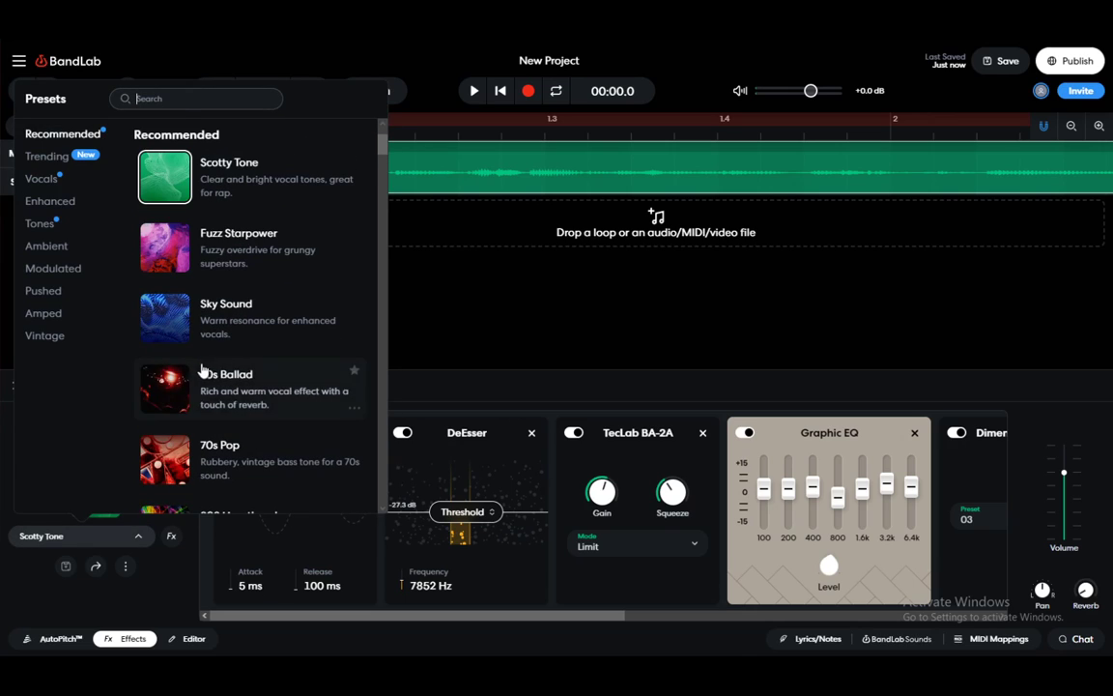
{"action": "mouse_move", "coordinate": [251, 328]}
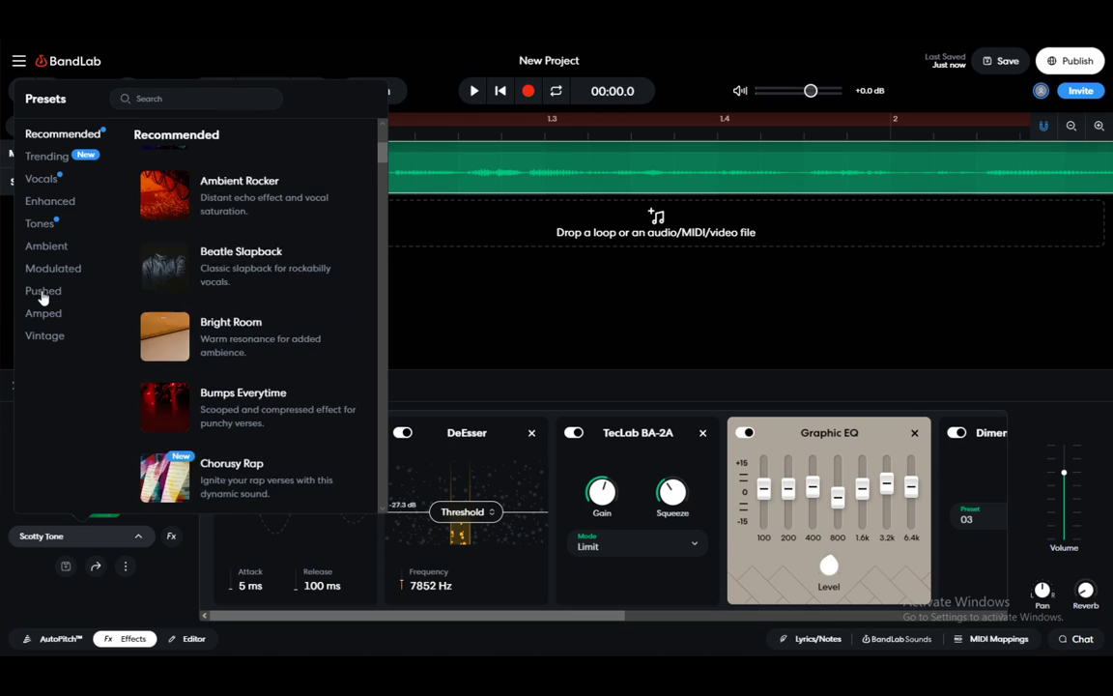
- Choose Basic Tremolo from the Modulated category, giving the vocal a tremolo-plus-gain chain
{"action": "left_click", "coordinate": [54, 266]}
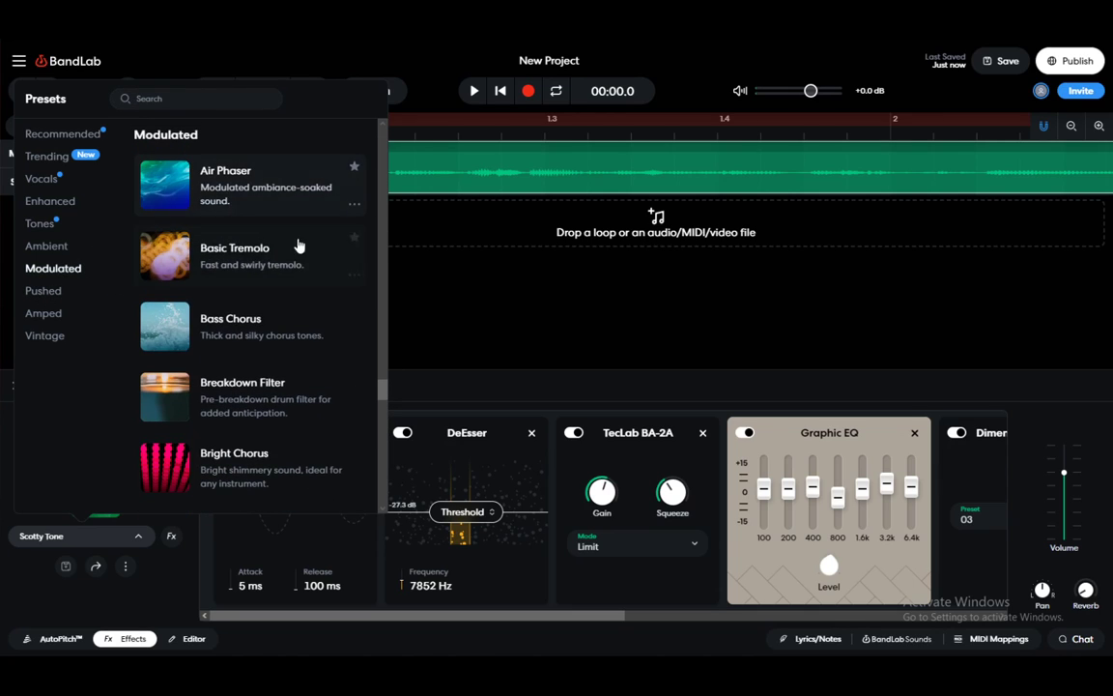
{"action": "left_click", "coordinate": [234, 255]}
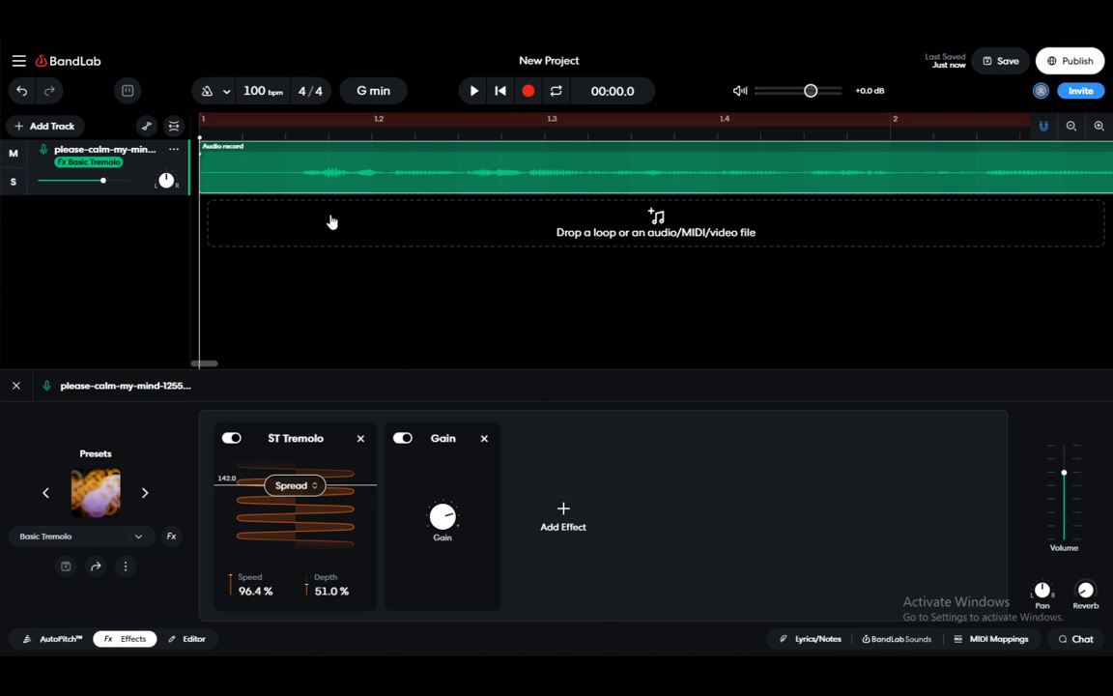
{"action": "mouse_move", "coordinate": [472, 91]}
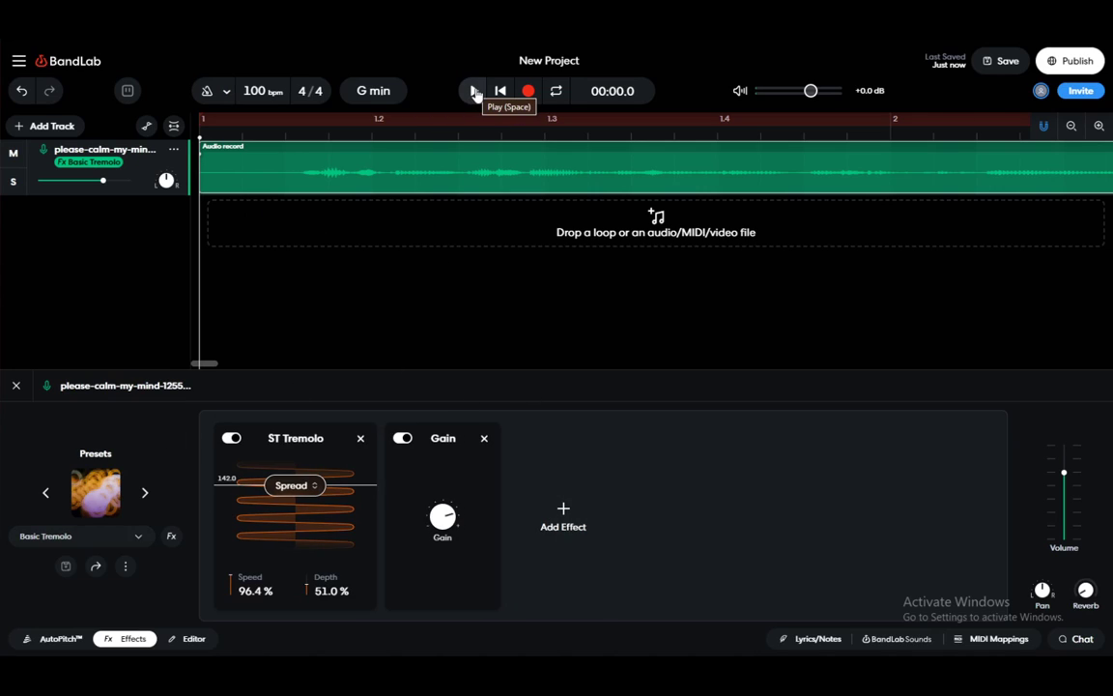
- Play the tremolo-treated vocal from the transport bar, then stop it at the beginning
{"action": "left_click", "coordinate": [473, 91]}
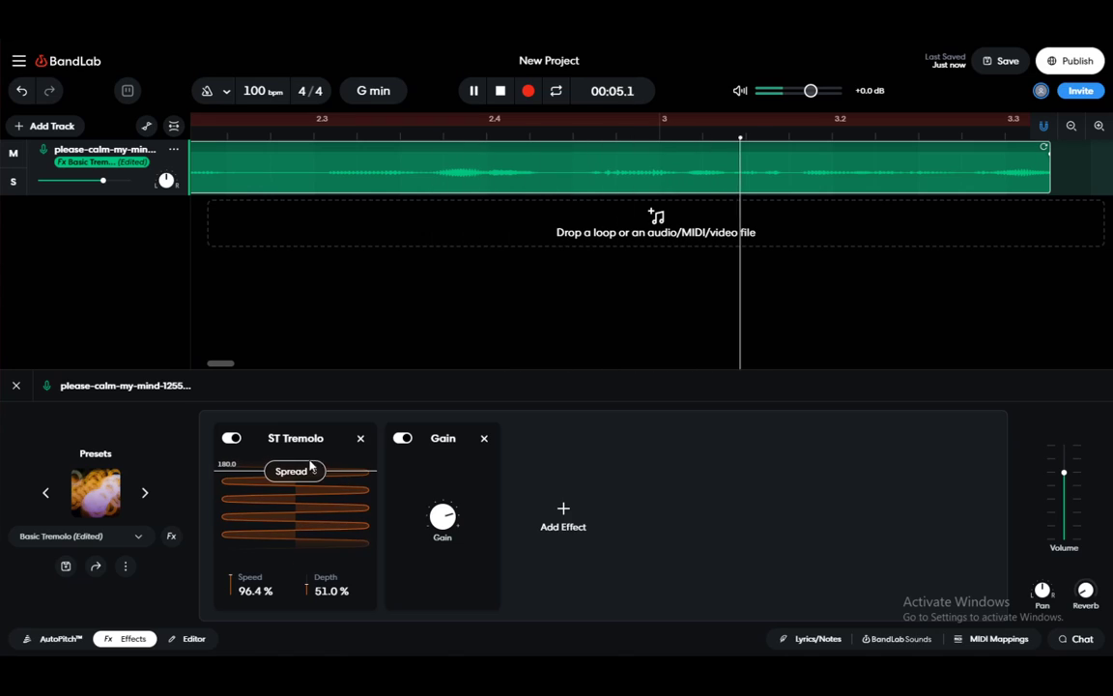
{"action": "left_click", "coordinate": [499, 91]}
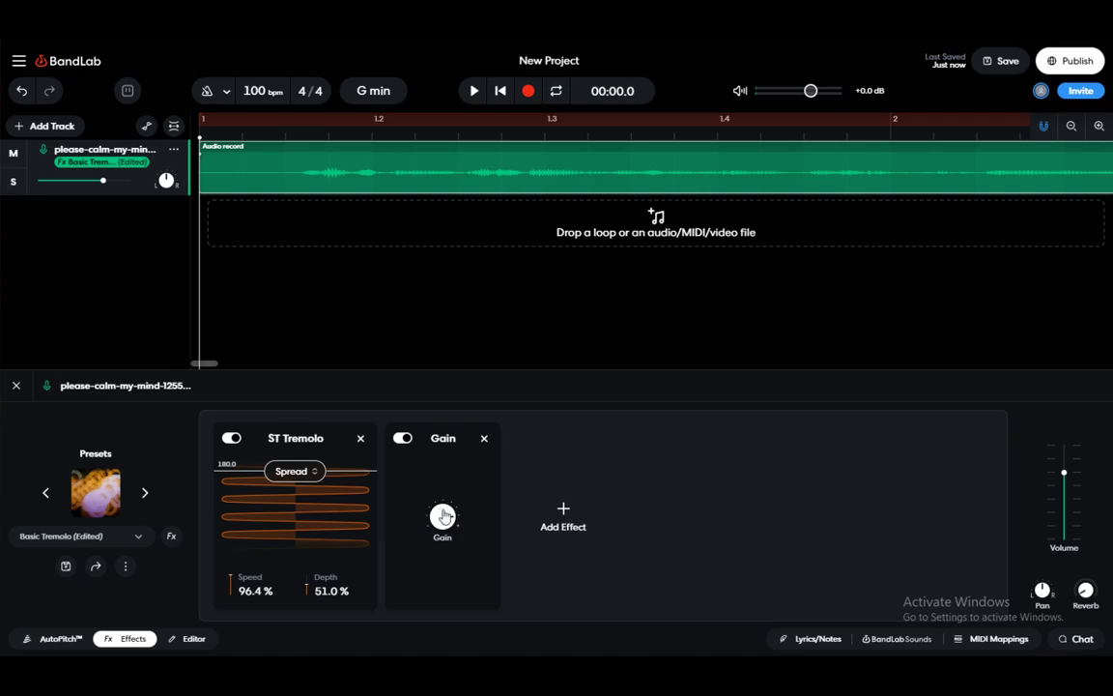
{"action": "mouse_move", "coordinate": [241, 365]}
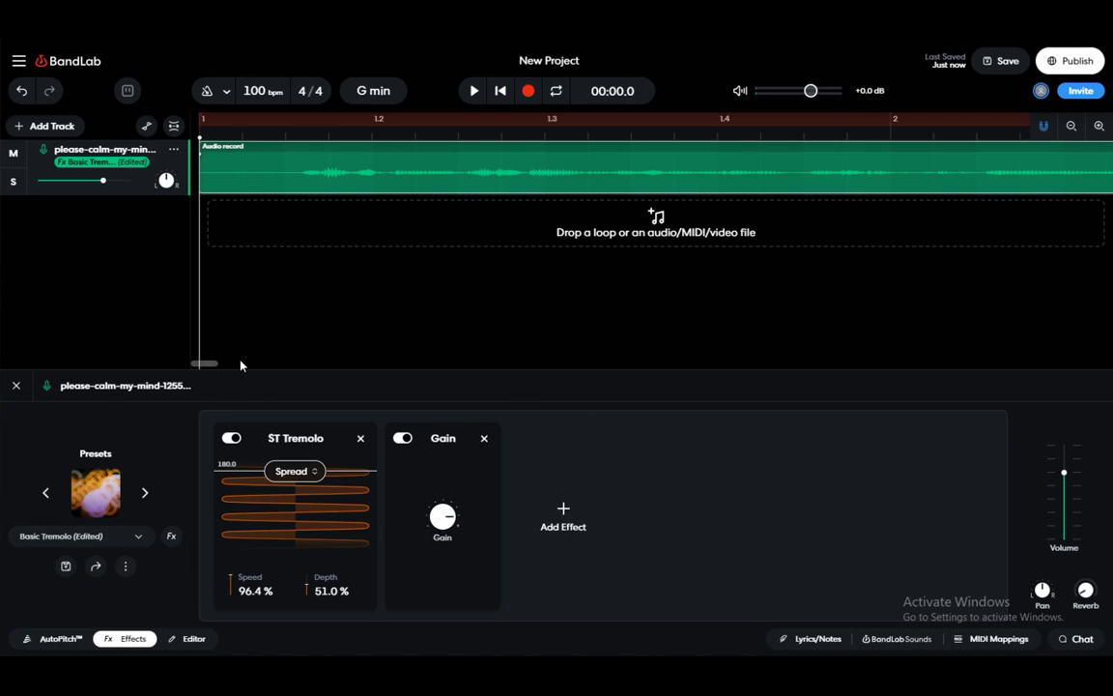